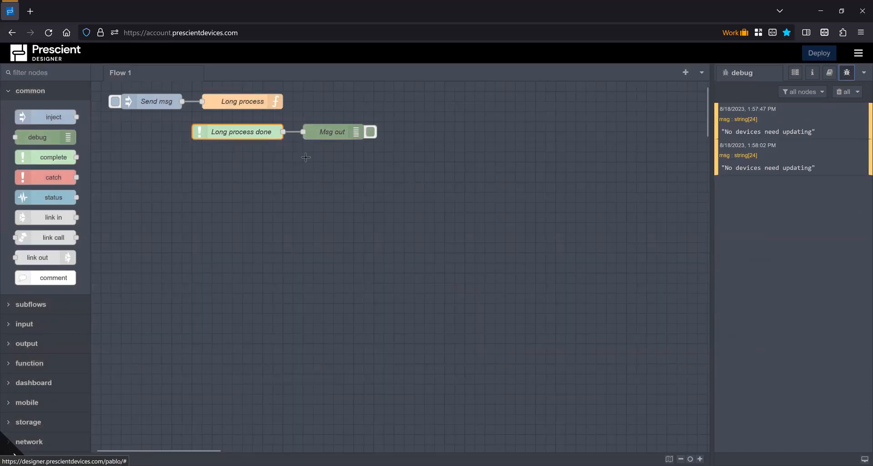
Step: Trigger the Send msg inject node so Long process logs 'Starting processing'
left_click(115, 101)
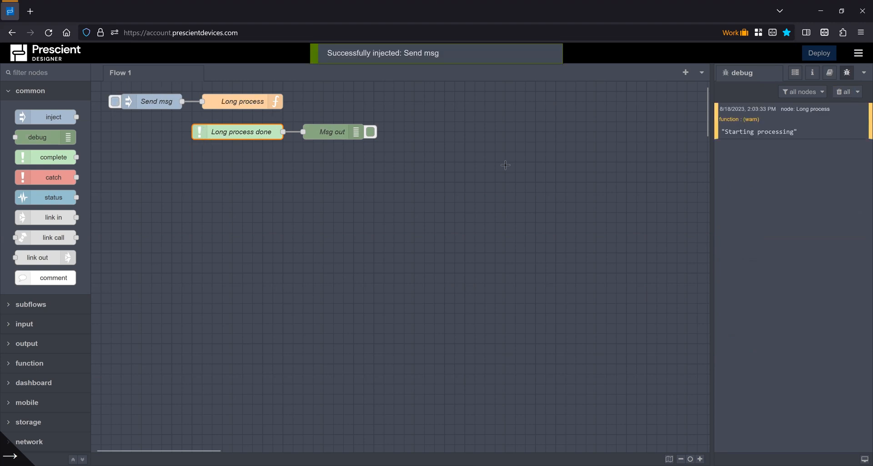